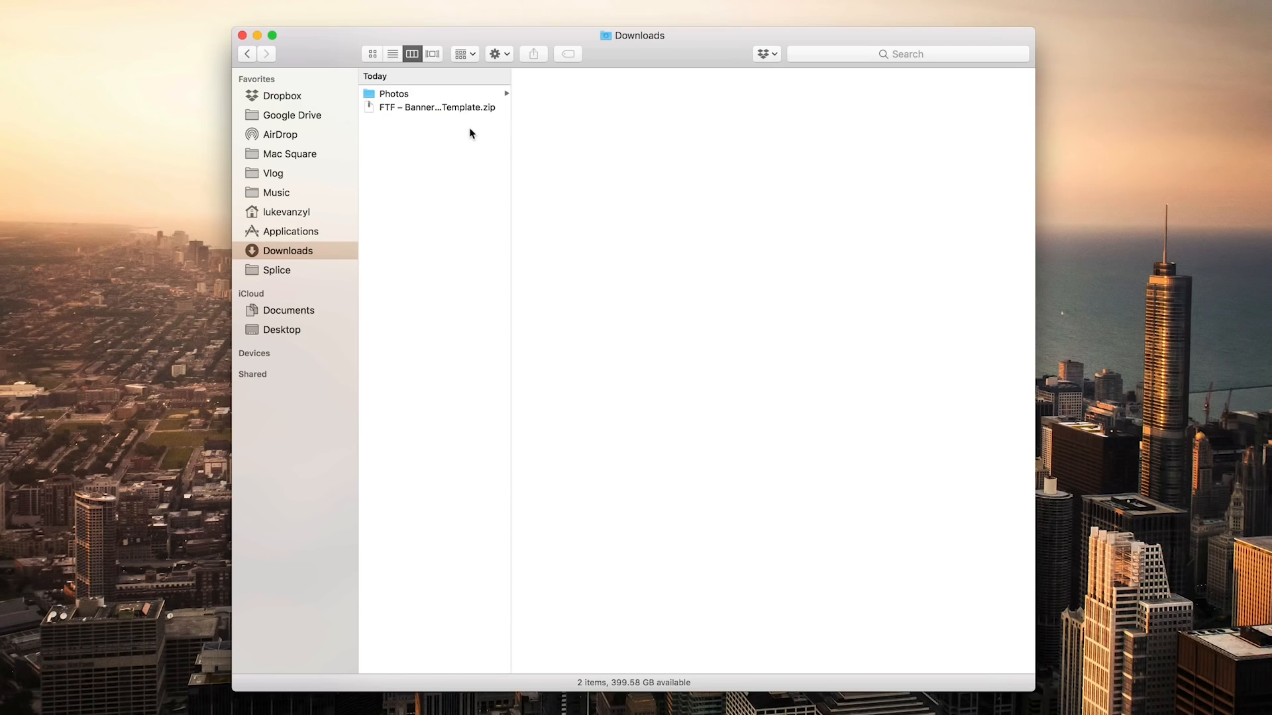
Step: Extract the template zip in Downloads and widen the column to read the folder's file names
click(436, 107)
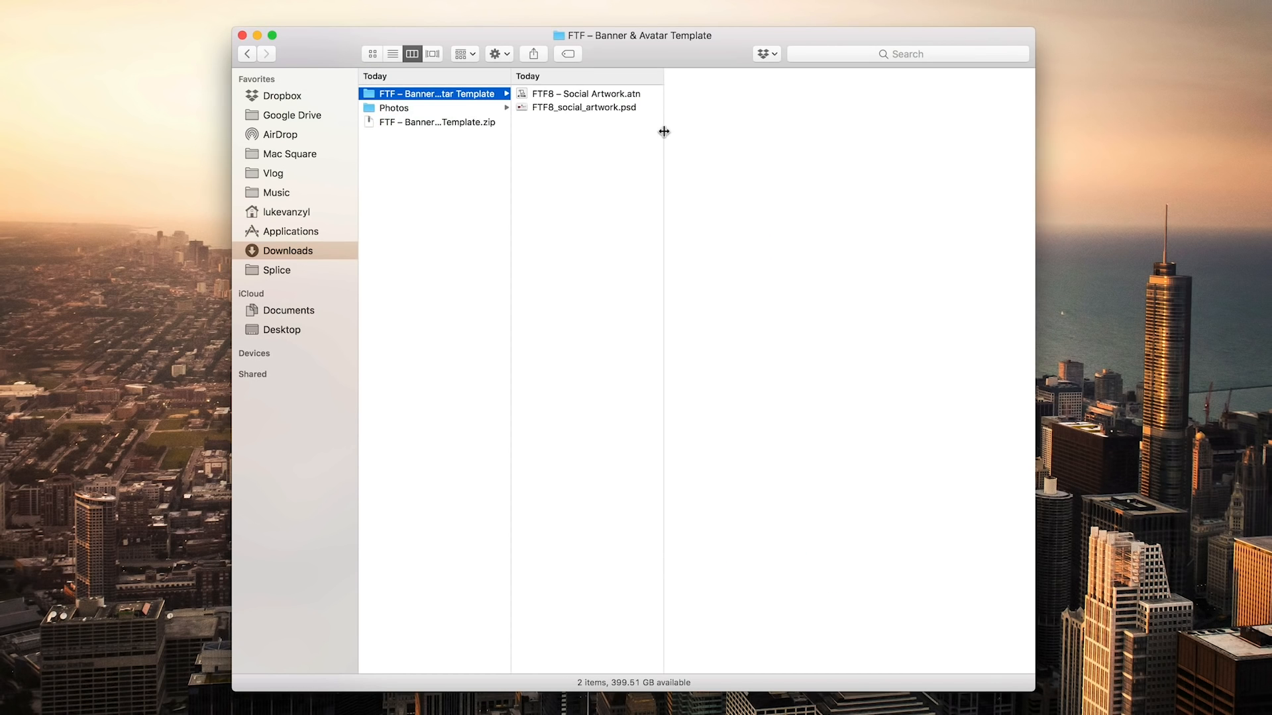
drag(662, 131, 721, 135)
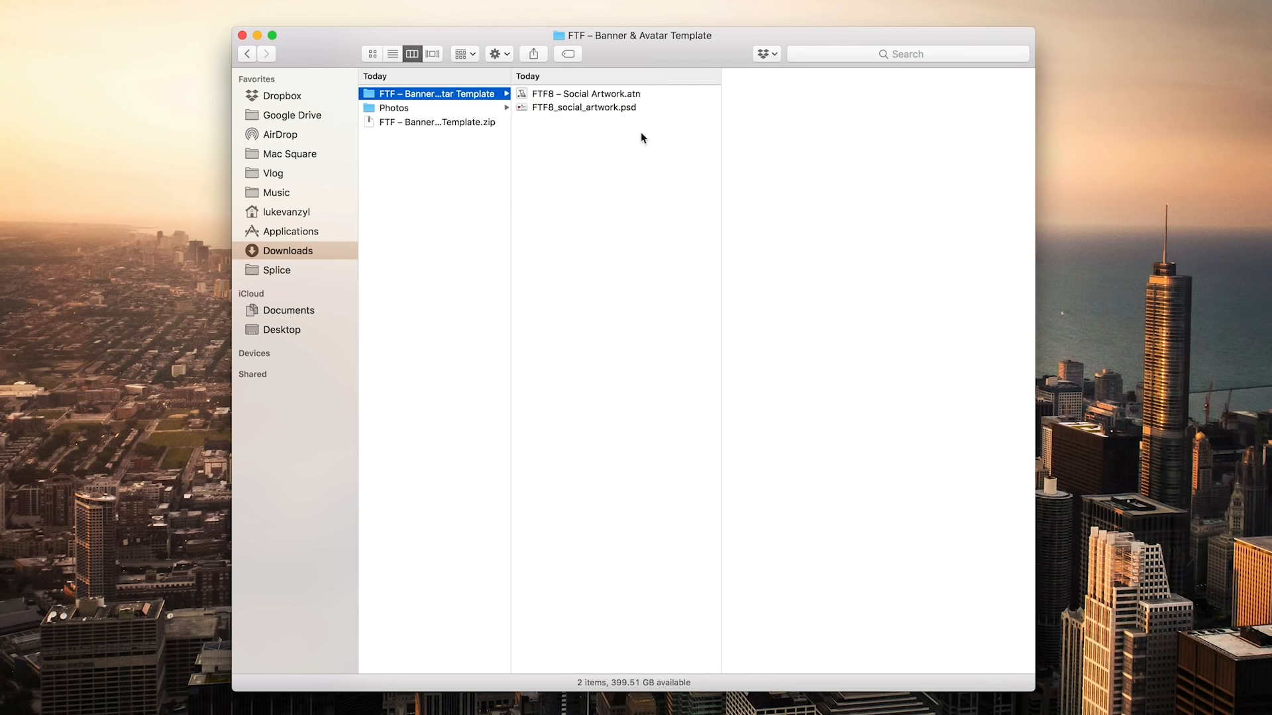
mouse_move(653, 110)
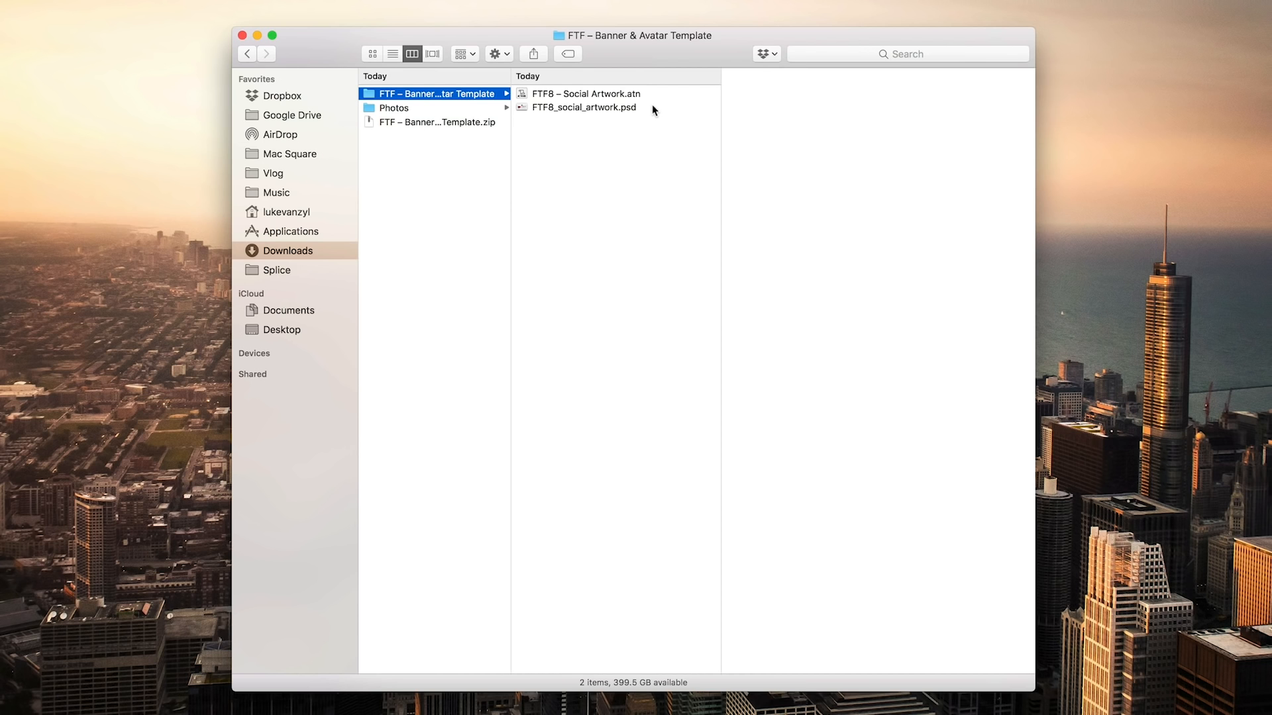
mouse_move(644, 96)
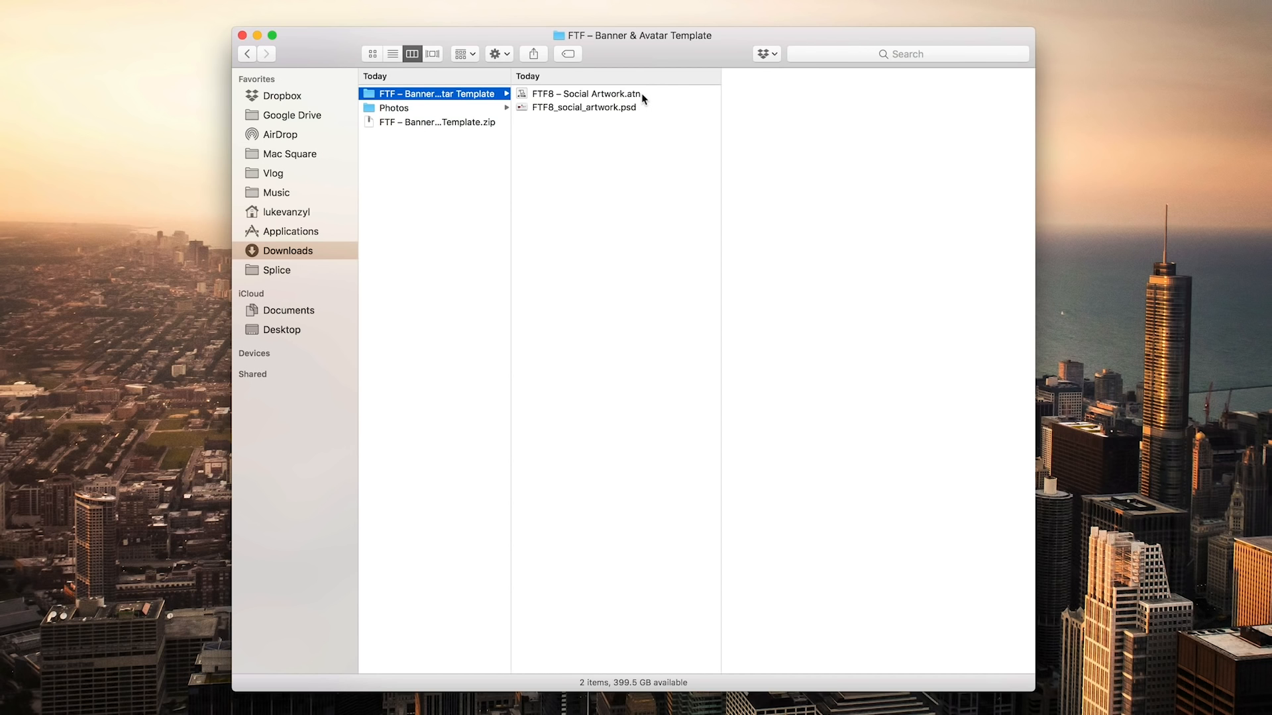
drag(630, 34, 640, 146)
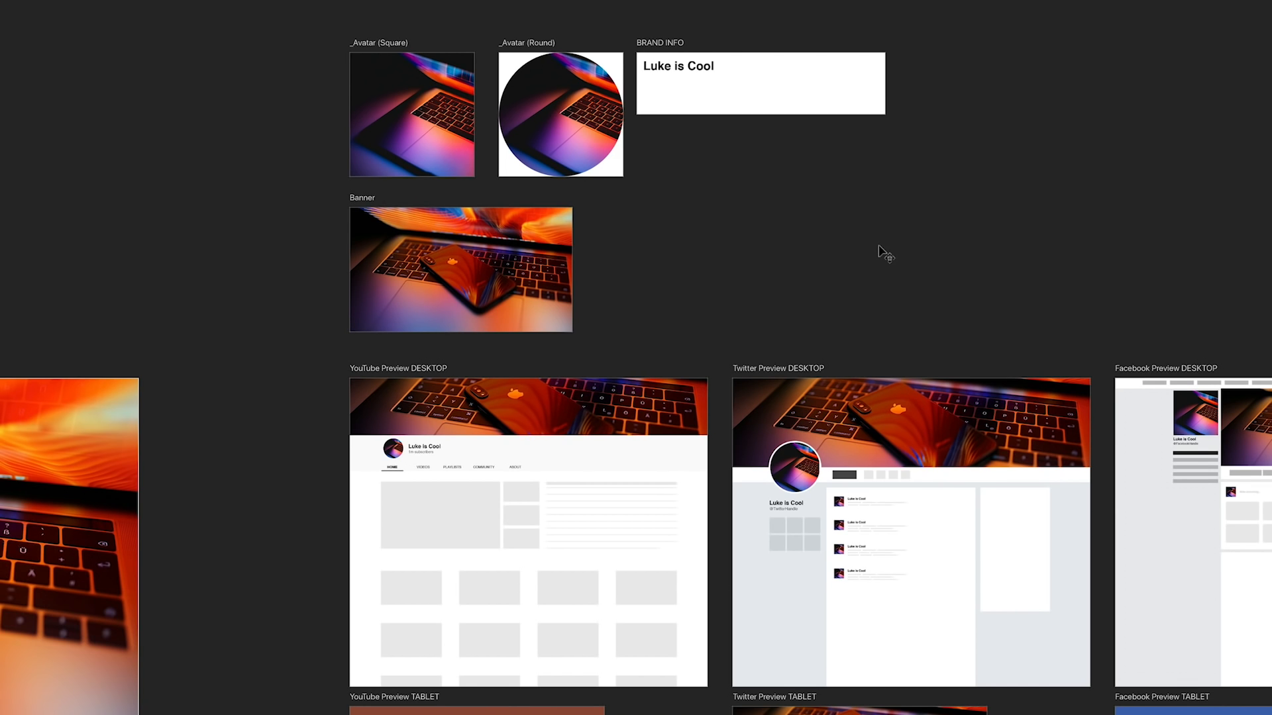
scroll(down, 3)
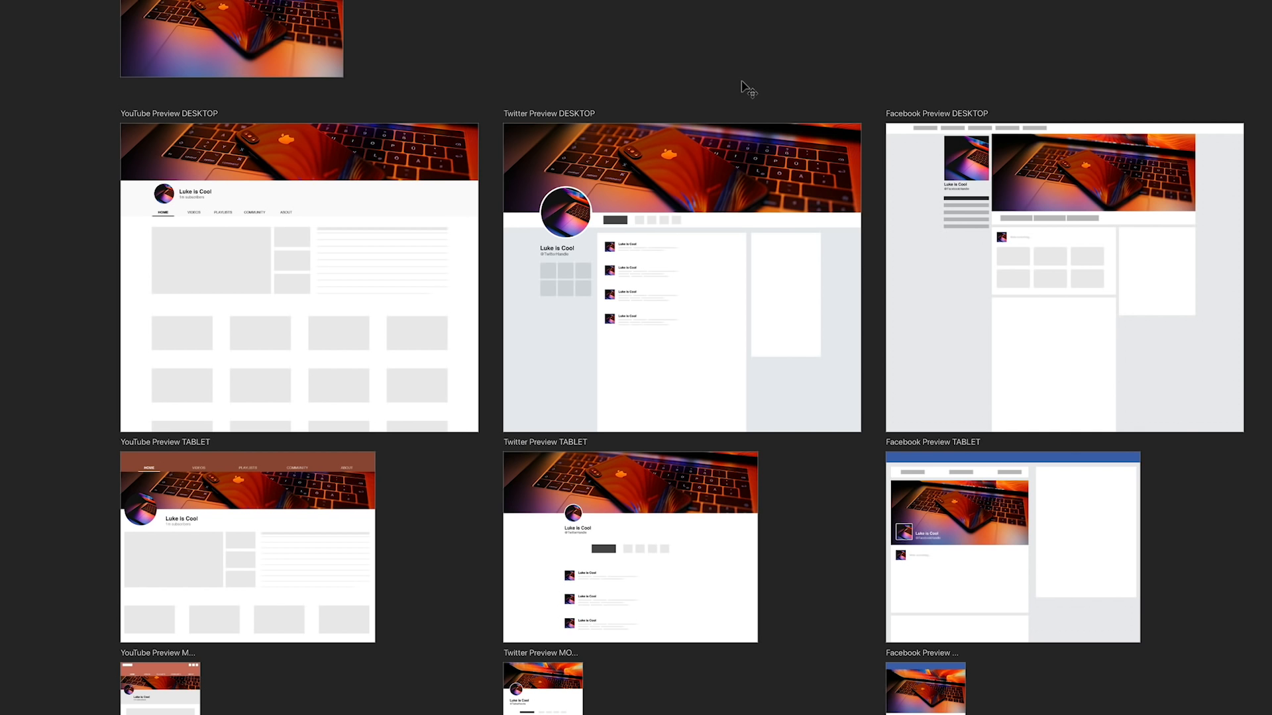
mouse_move(80, 164)
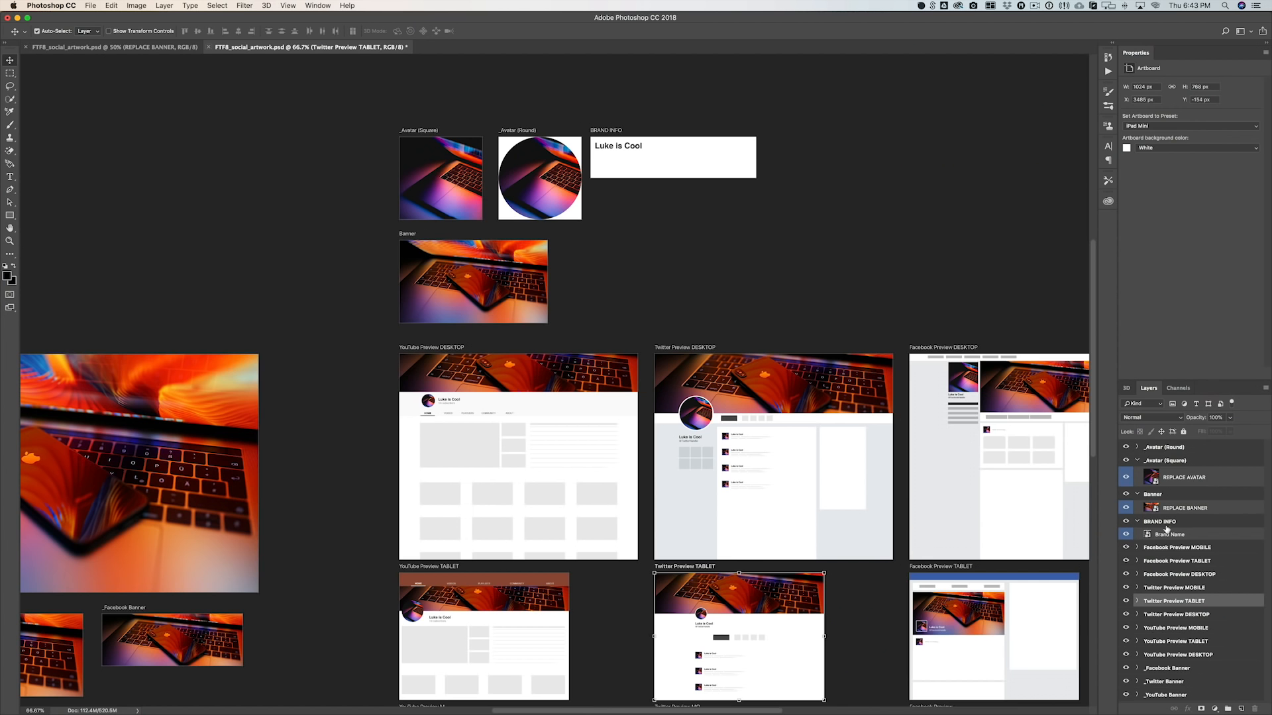
click(1161, 522)
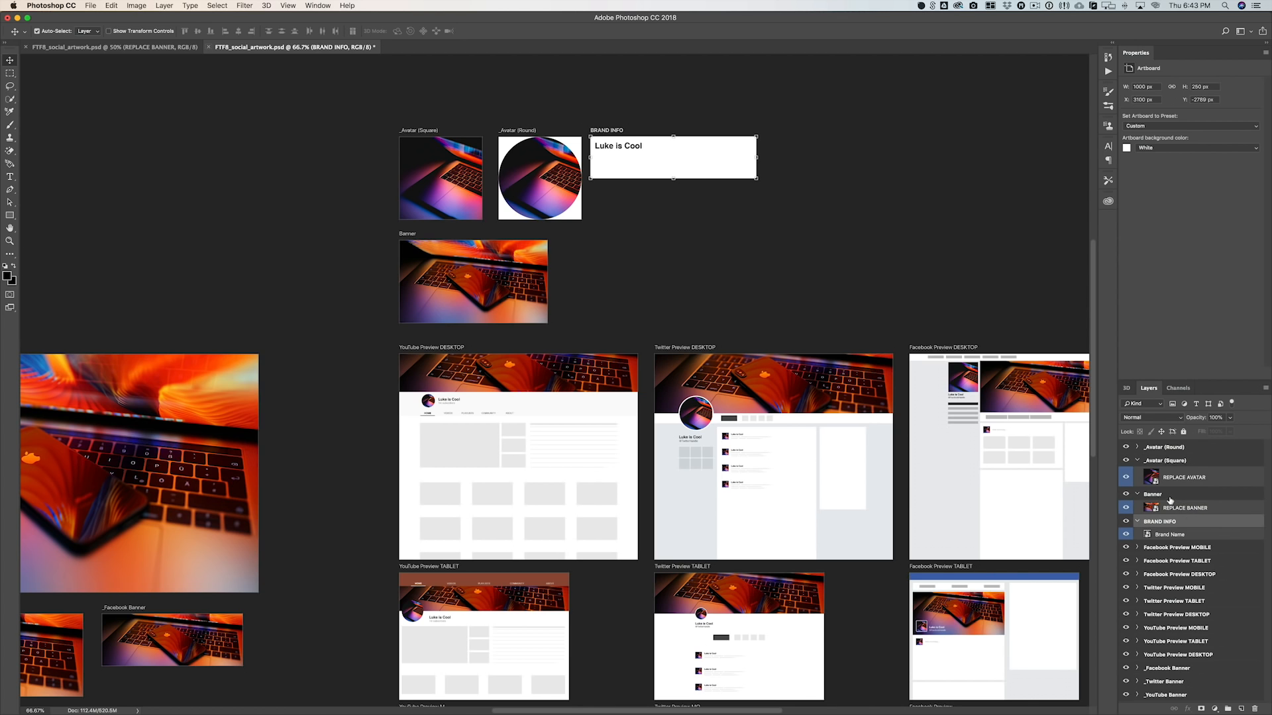
click(1170, 460)
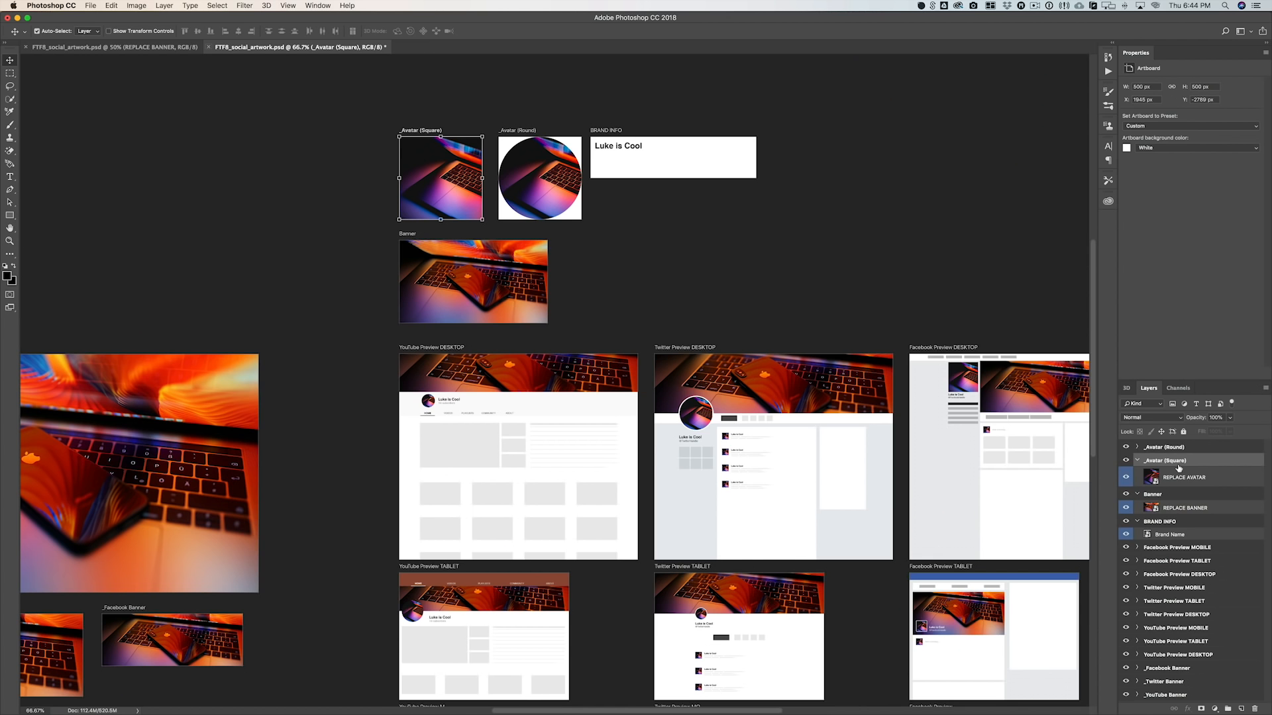
mouse_move(1175, 480)
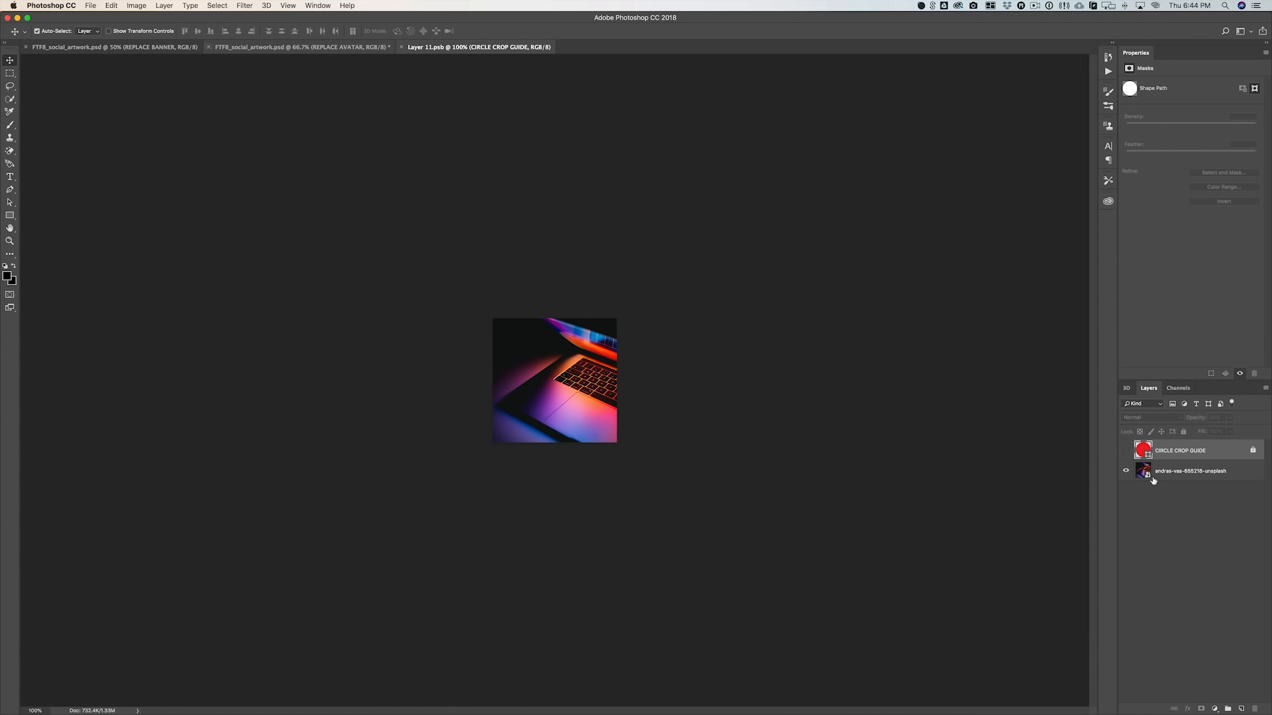
Step: Replace the avatar's laptop photo with the portrait, layered beneath CIRCLE CROP GUIDE, and return to the main artwork
click(37, 31)
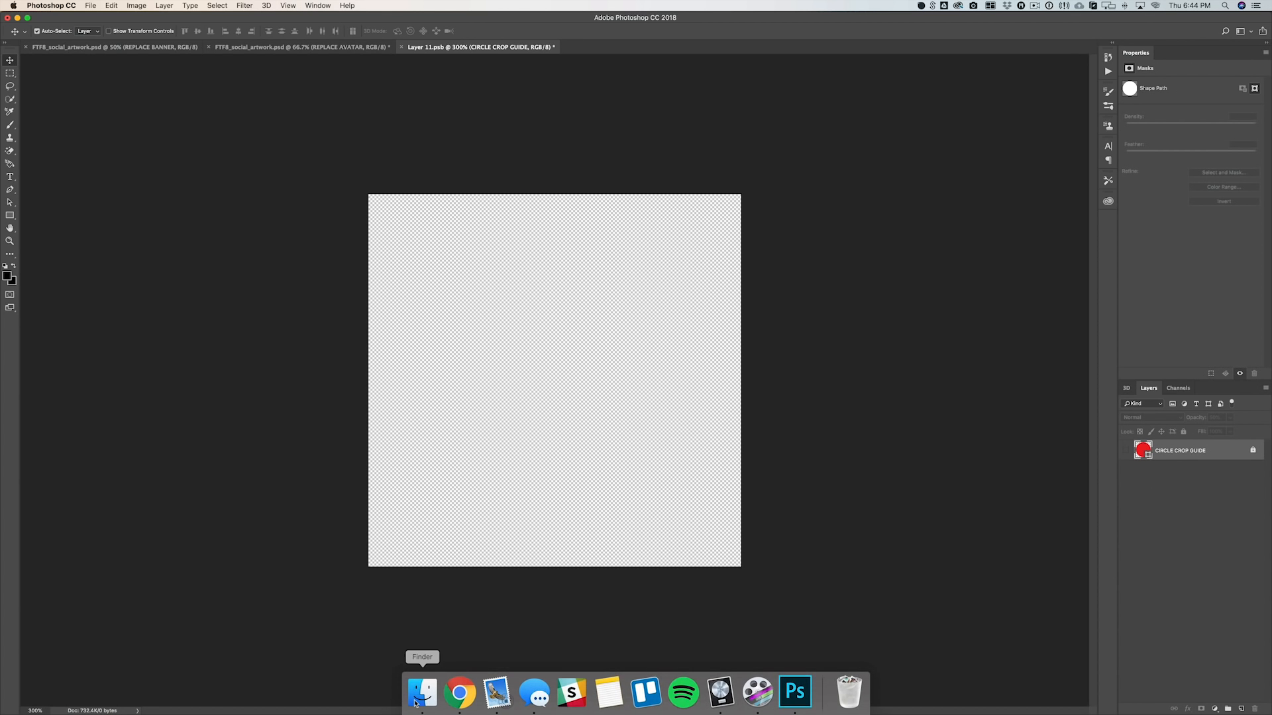
click(421, 691)
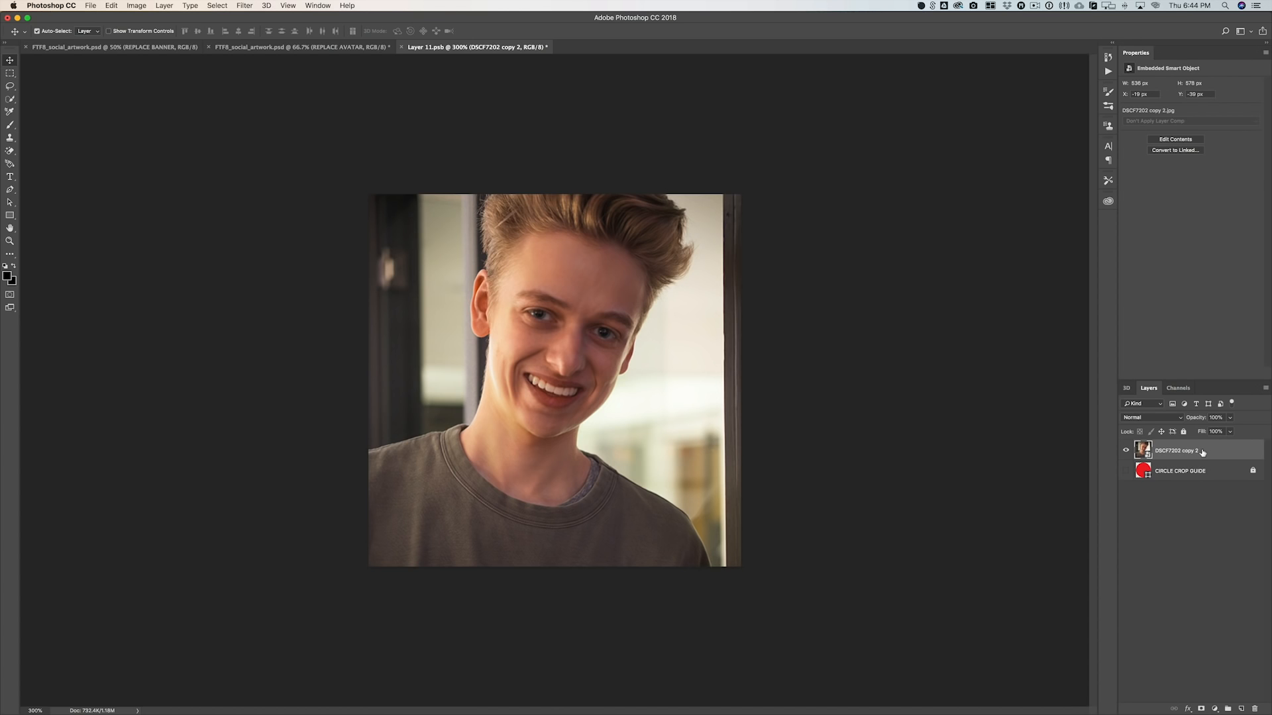
drag(1176, 450, 1176, 474)
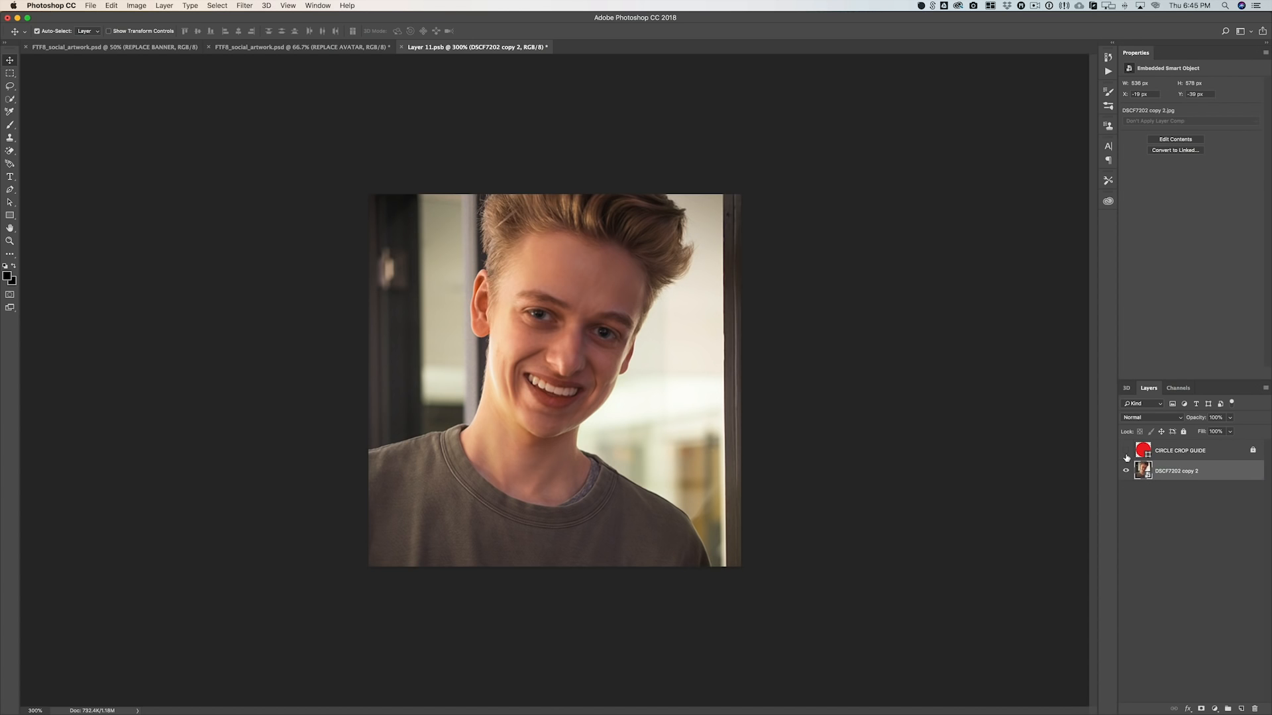
click(1126, 450)
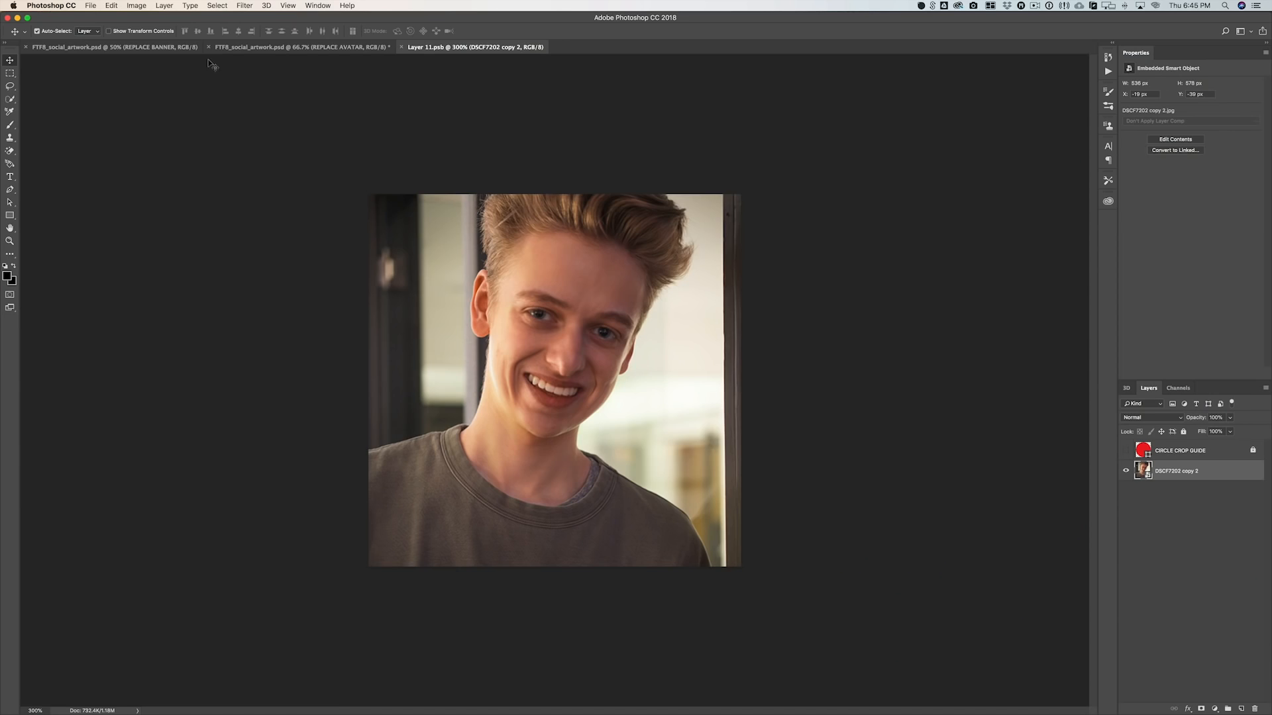
click(301, 46)
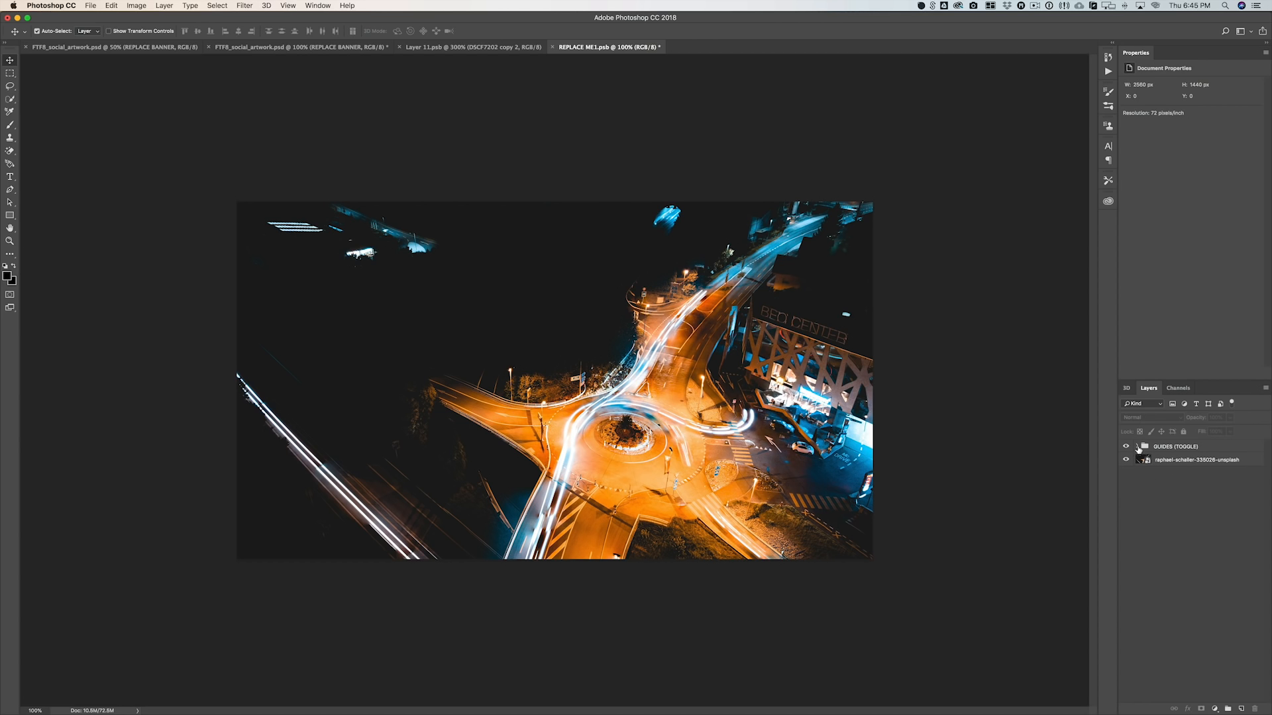
Step: Turn on the GUIDES (TOGGLE) group's safe-area and Facebook guides over the night road photo
click(1138, 447)
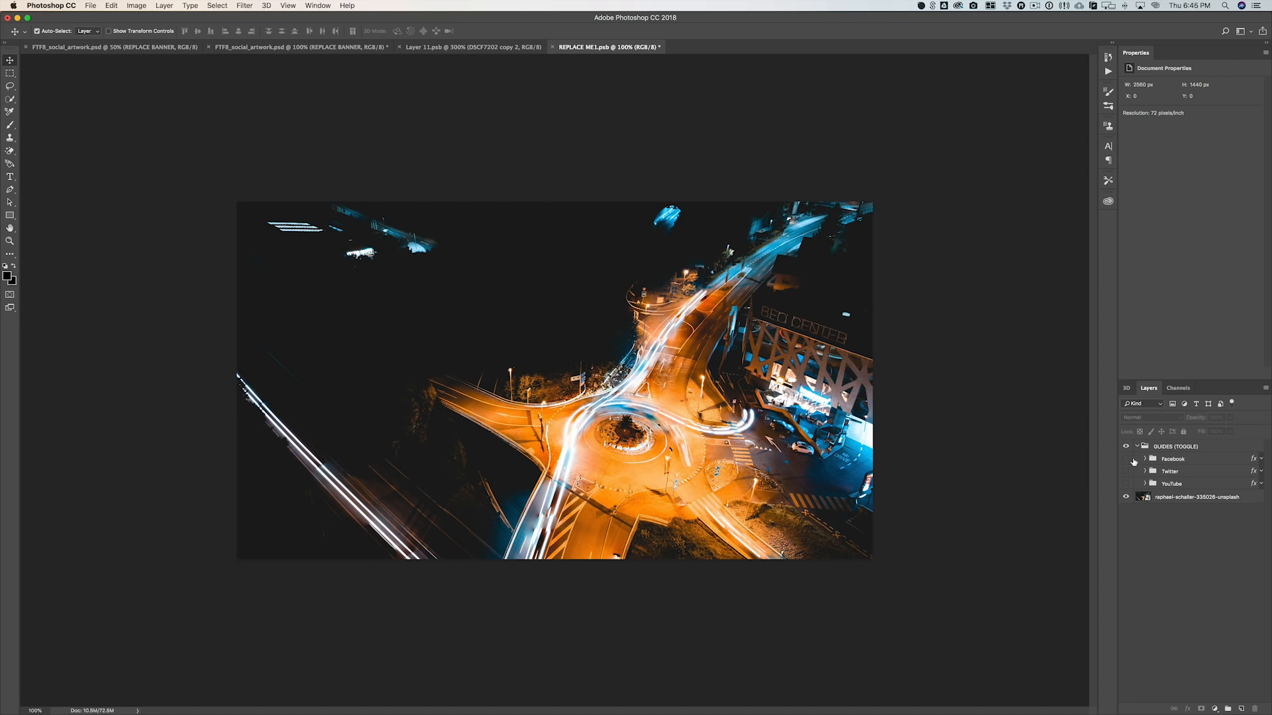
click(1124, 459)
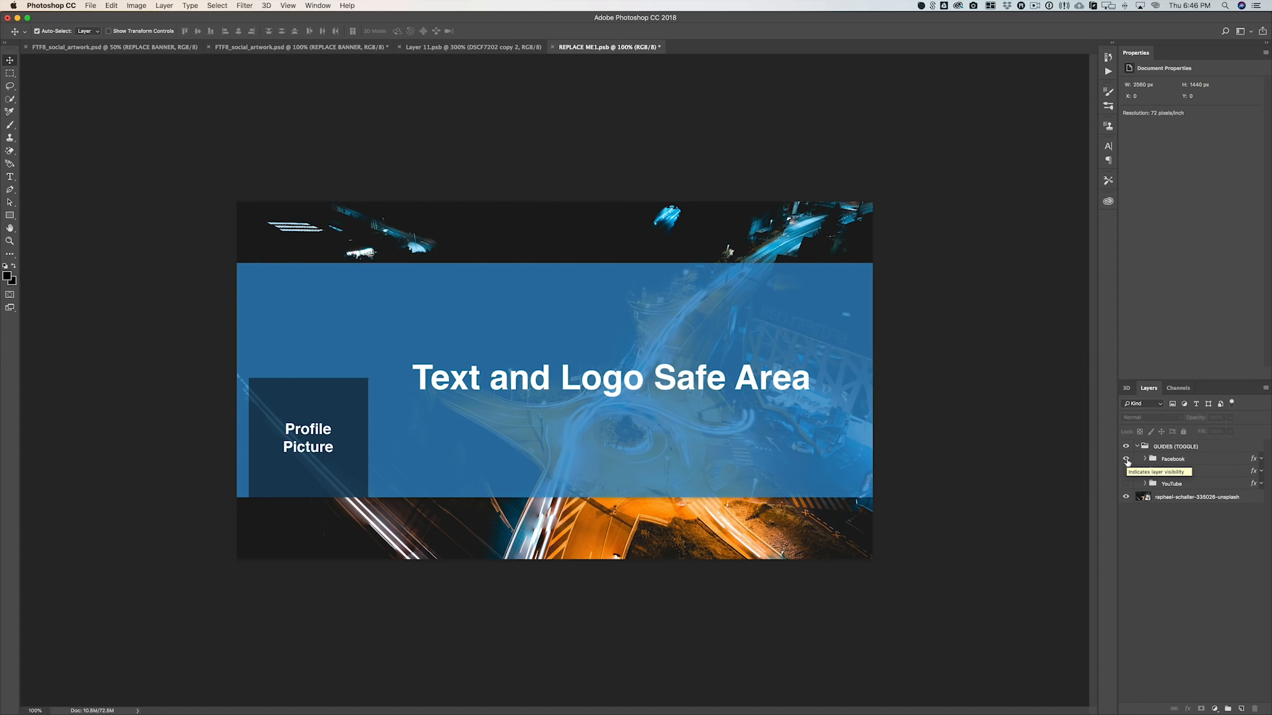
click(1125, 471)
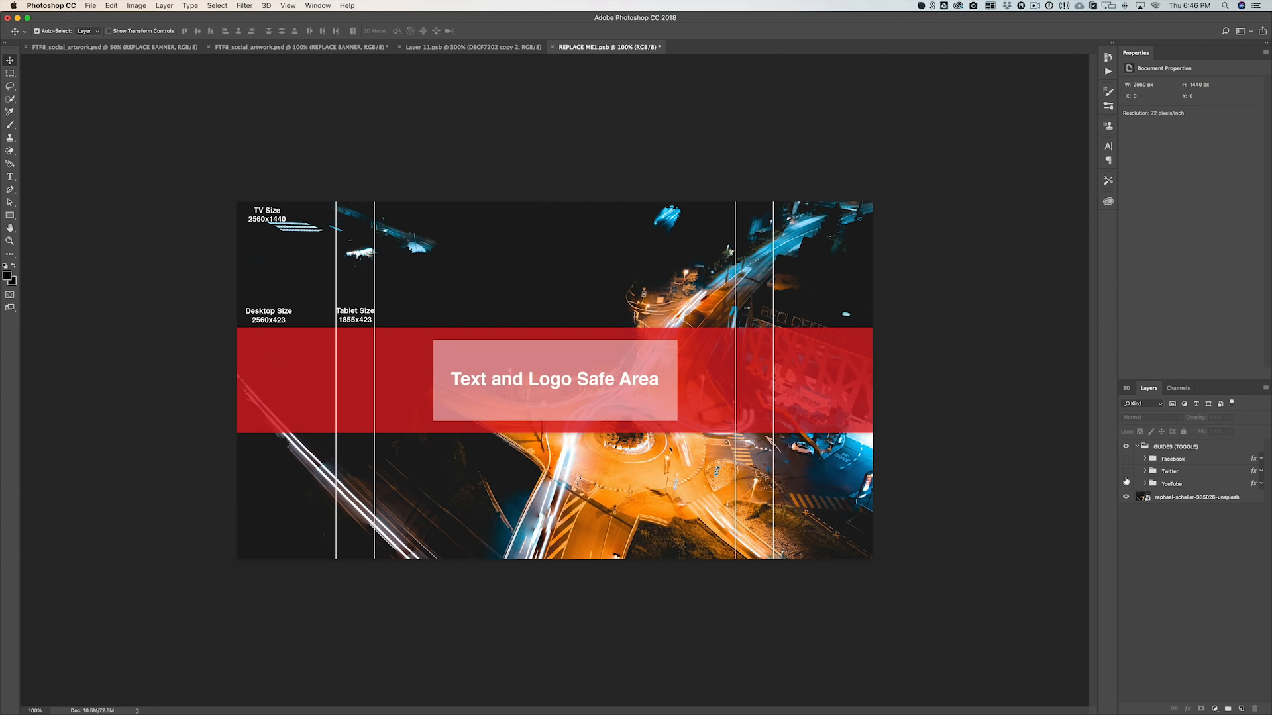
mouse_move(1126, 481)
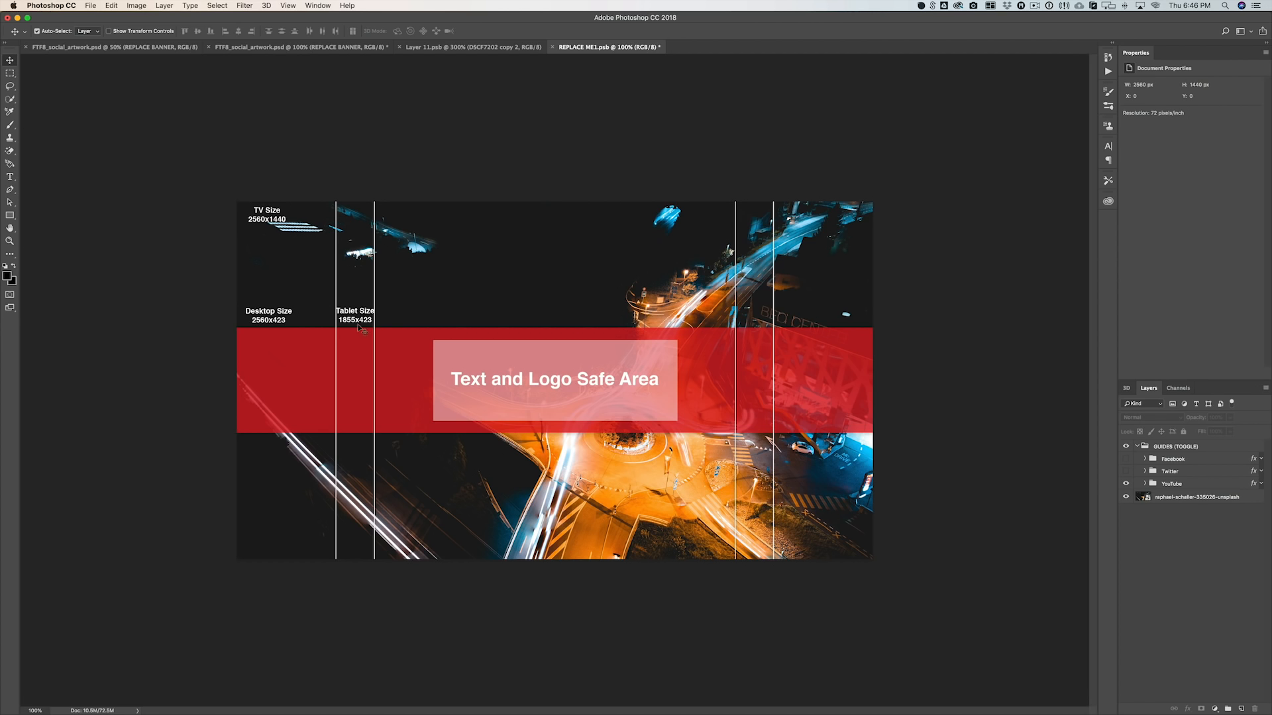
mouse_move(290, 289)
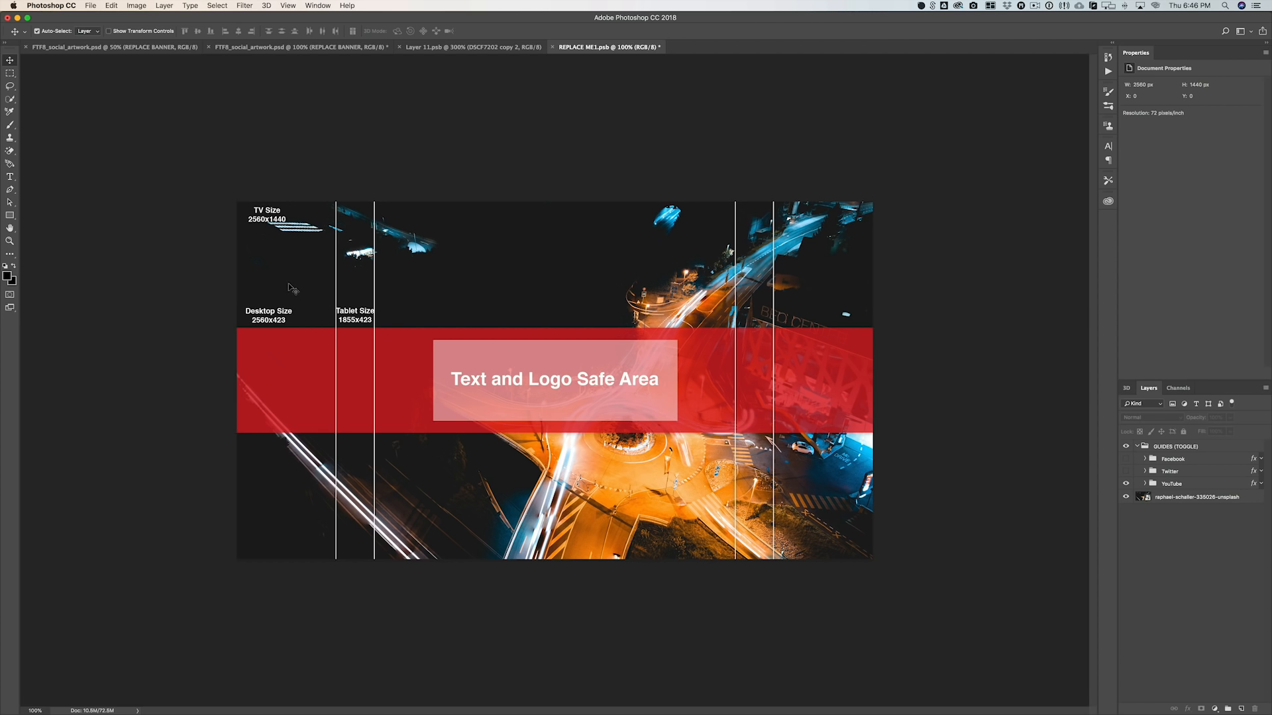
mouse_move(543, 296)
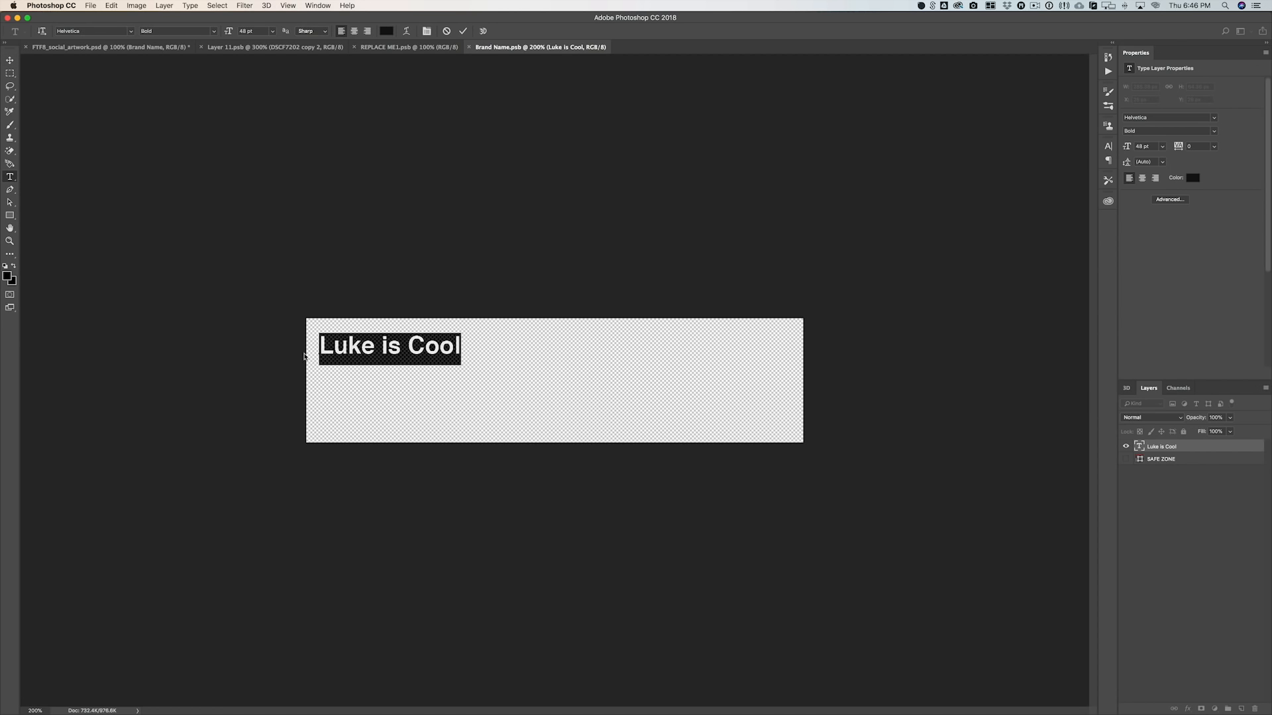
Step: Commit the brand name as 'Mac Square' and return to the main social artwork document
click(462, 31)
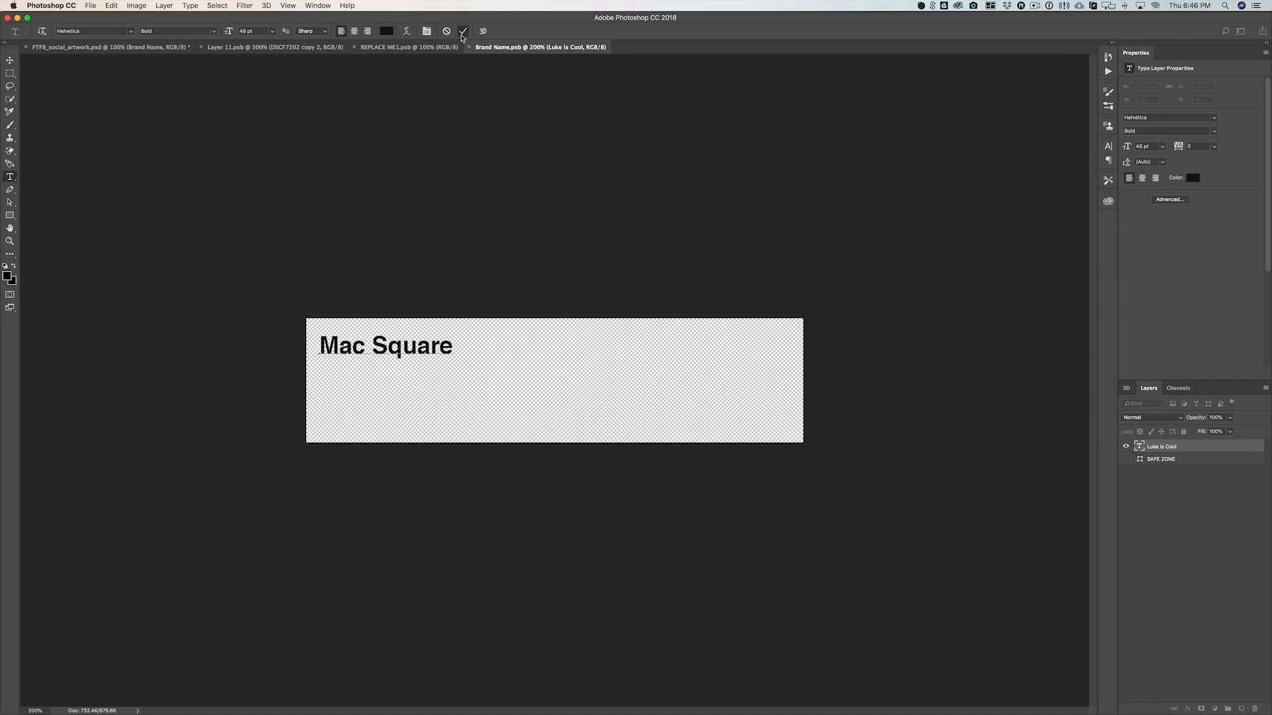
click(462, 31)
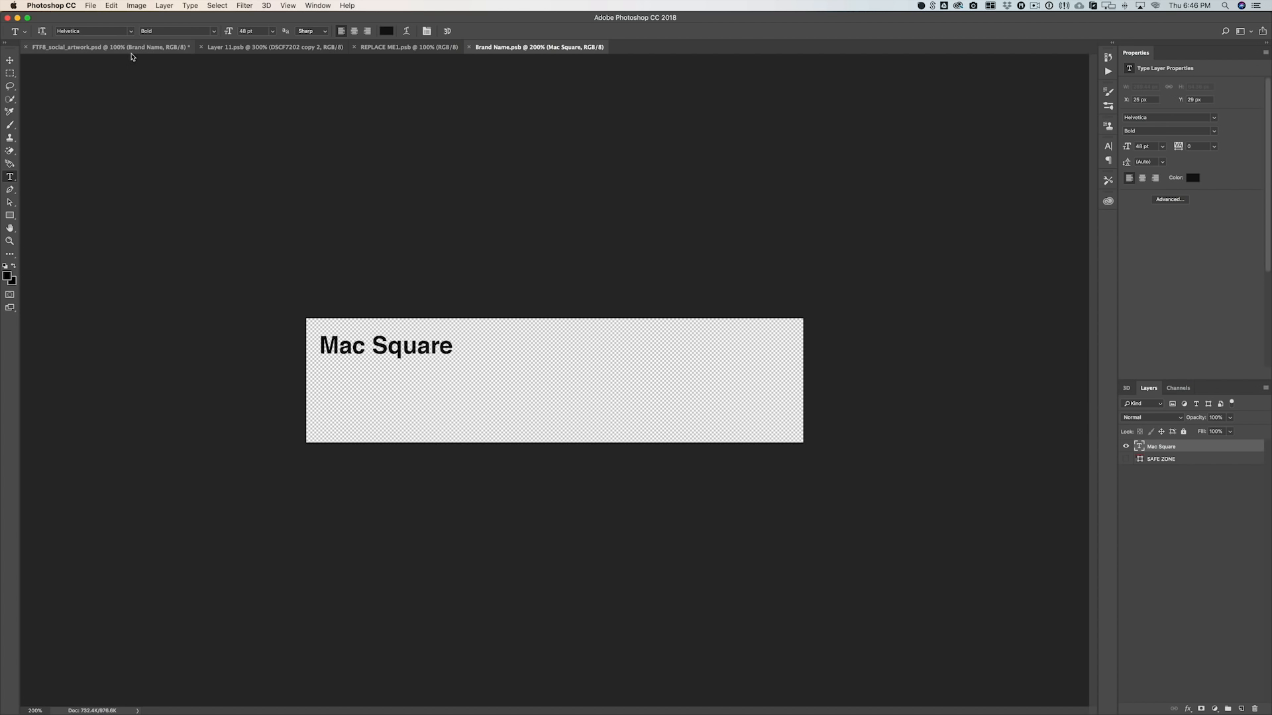
click(106, 46)
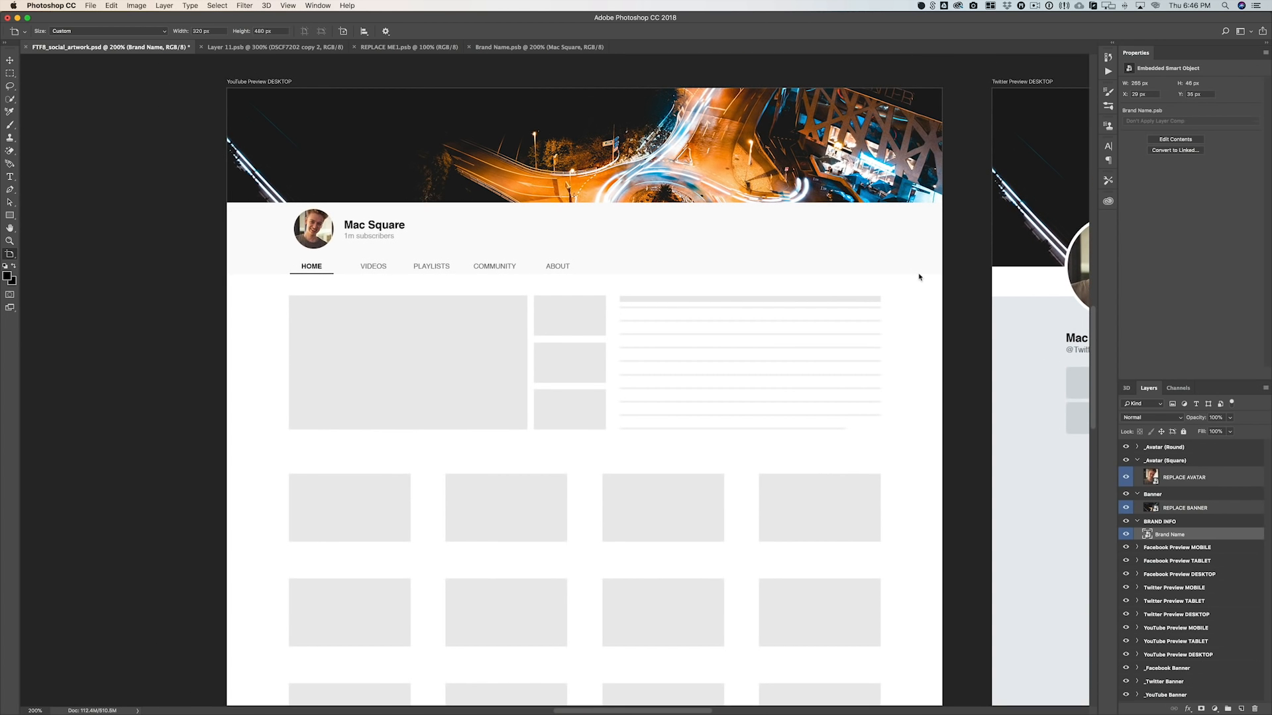
scroll(down, 3)
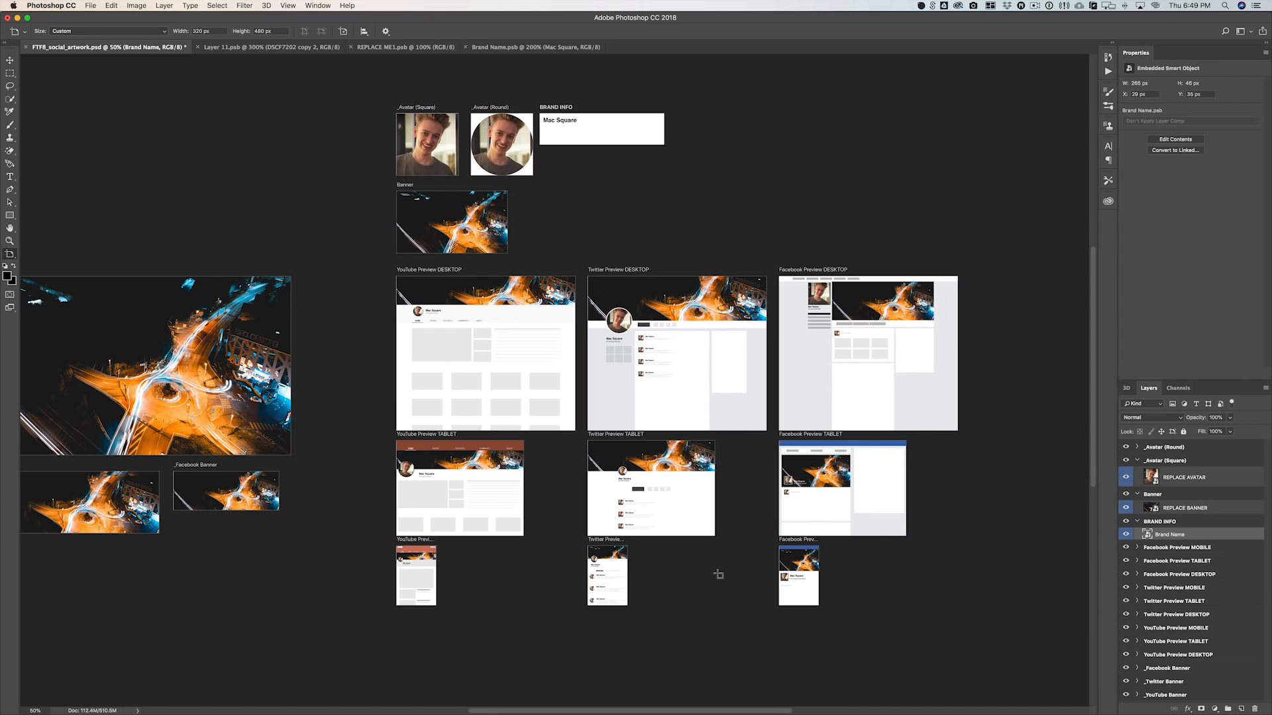
click(1160, 522)
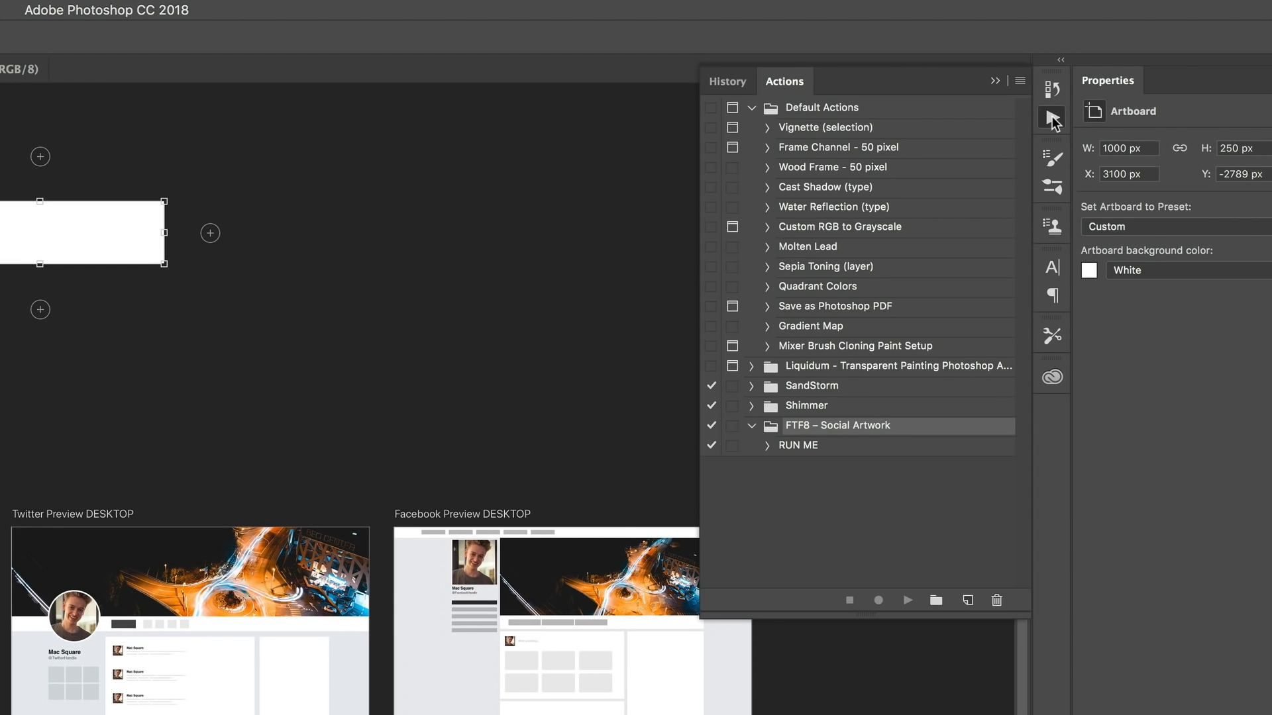
Step: Run the RUN ME action with Desktop as destination and JPEG as the Artboards To Files format
click(387, 10)
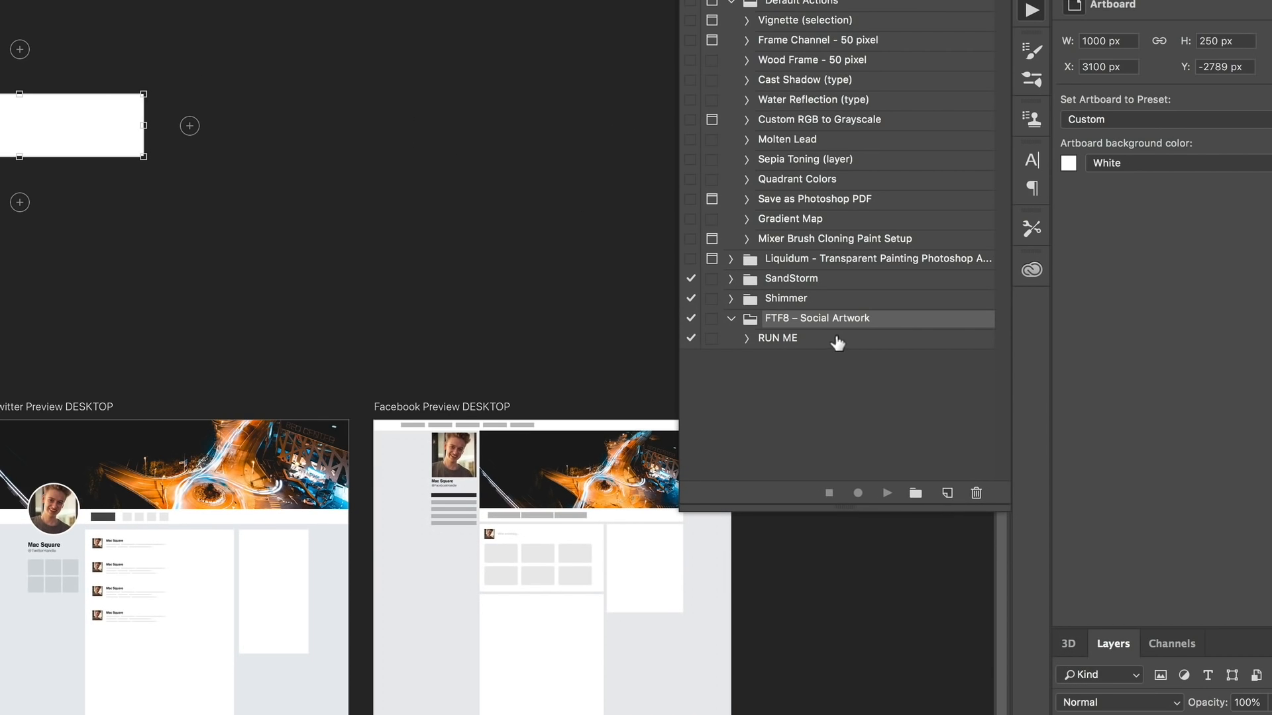
mouse_move(815, 336)
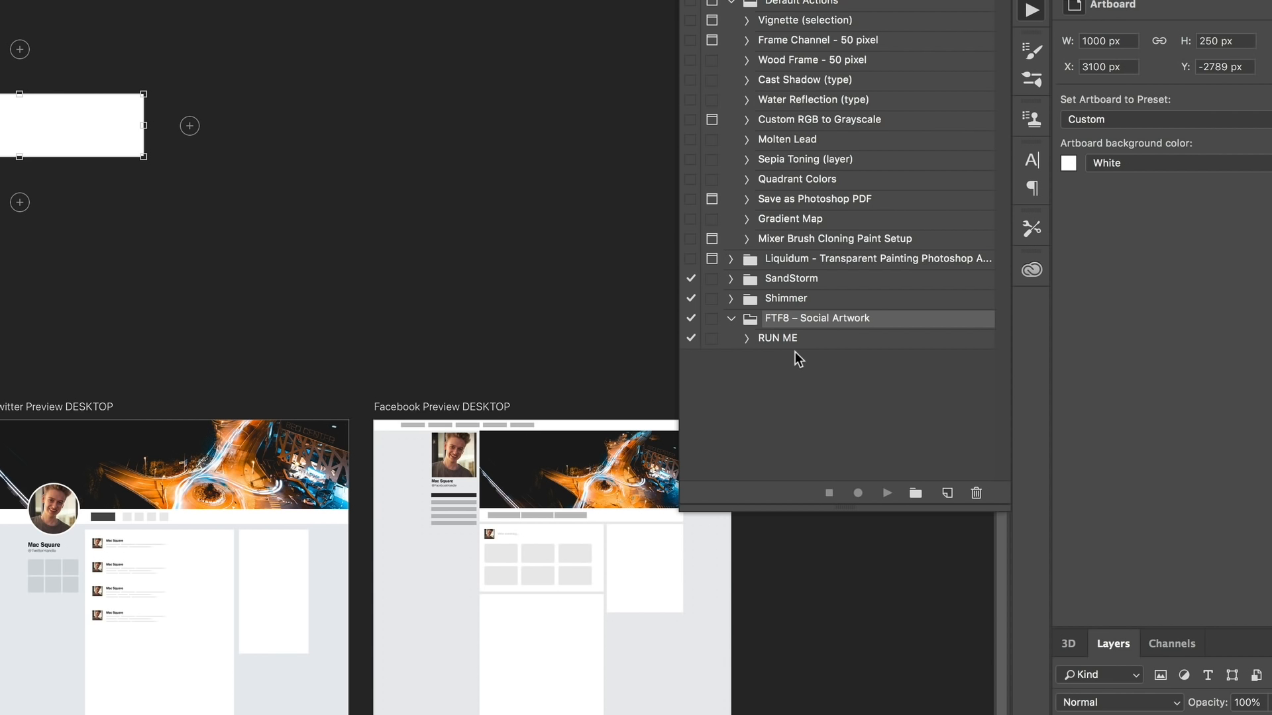
mouse_move(795, 345)
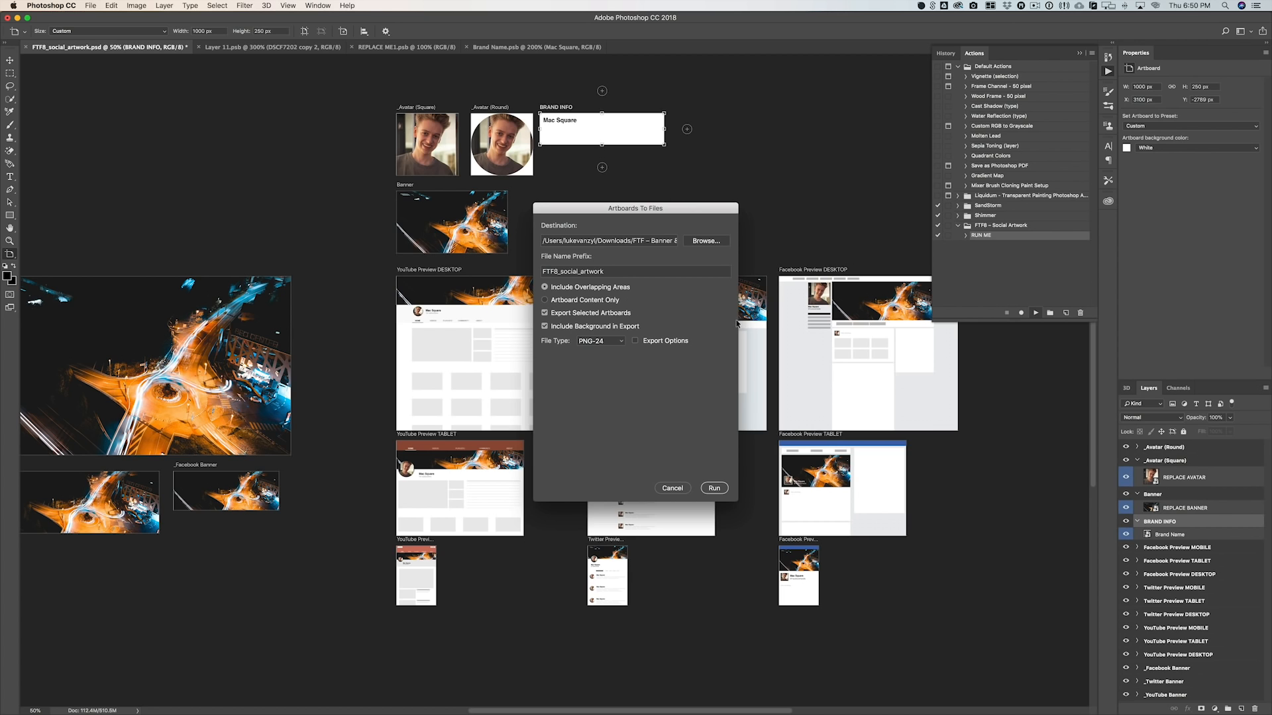
click(705, 240)
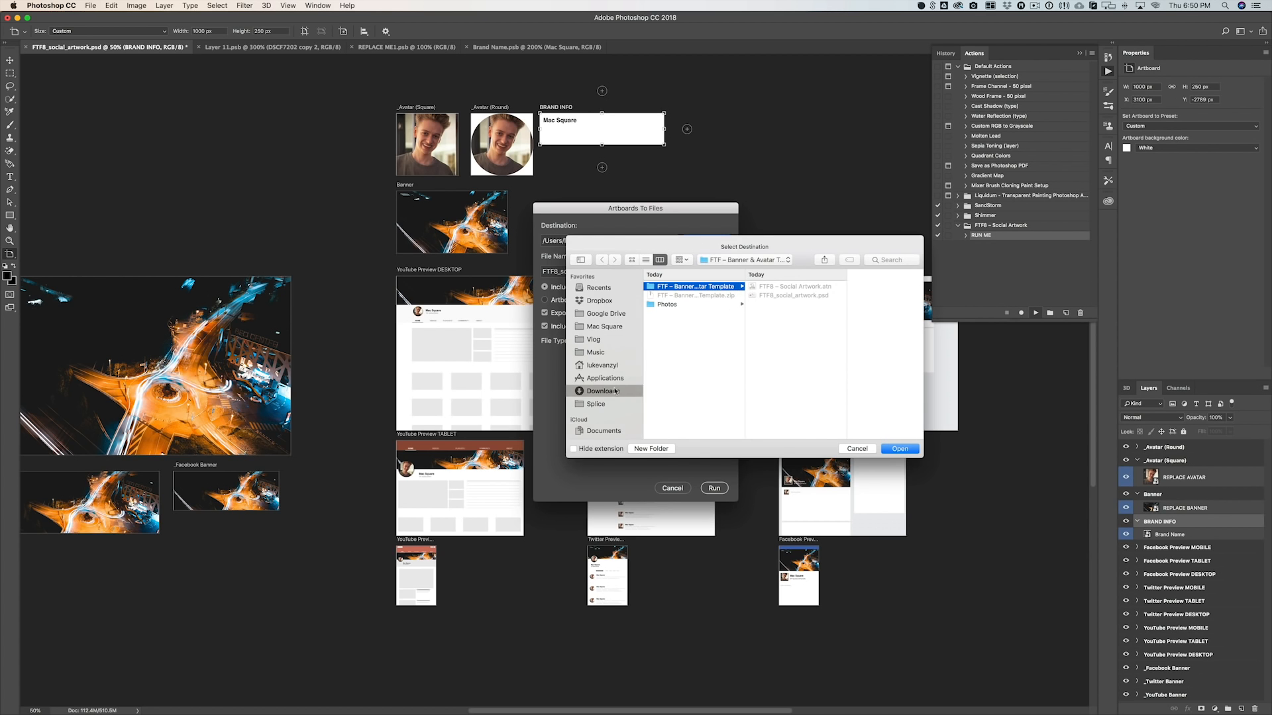
click(898, 449)
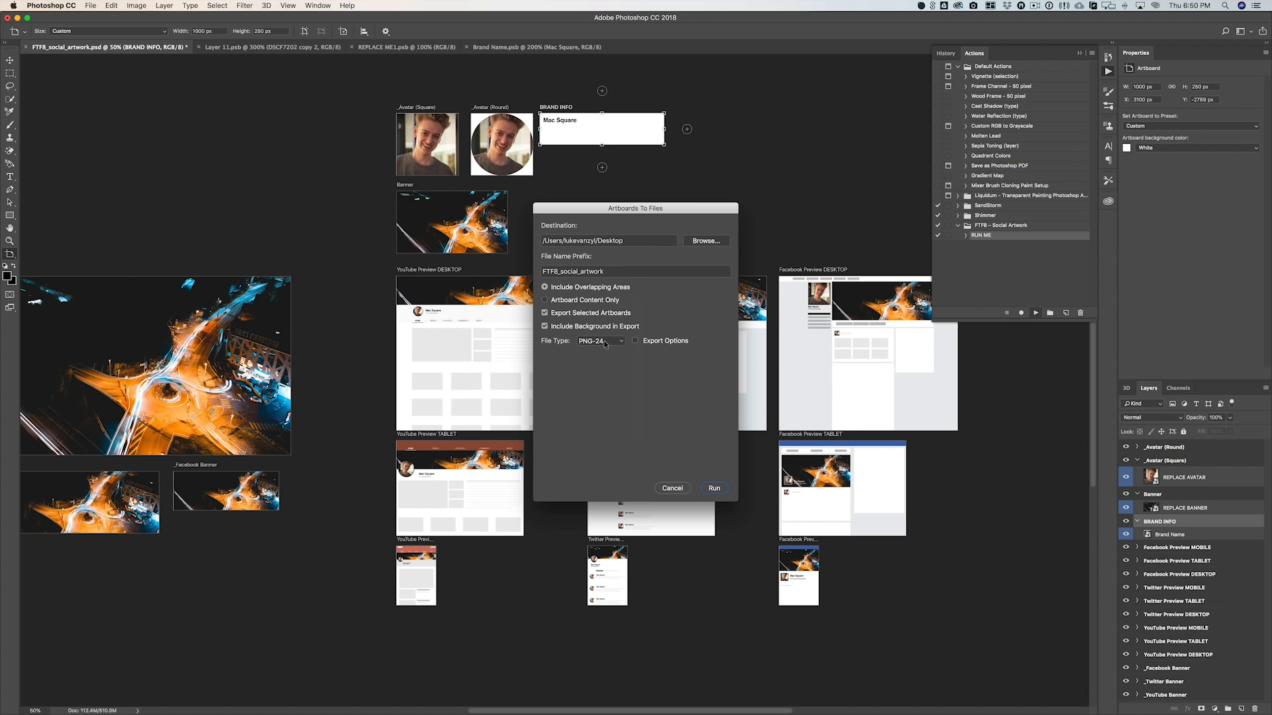
click(714, 489)
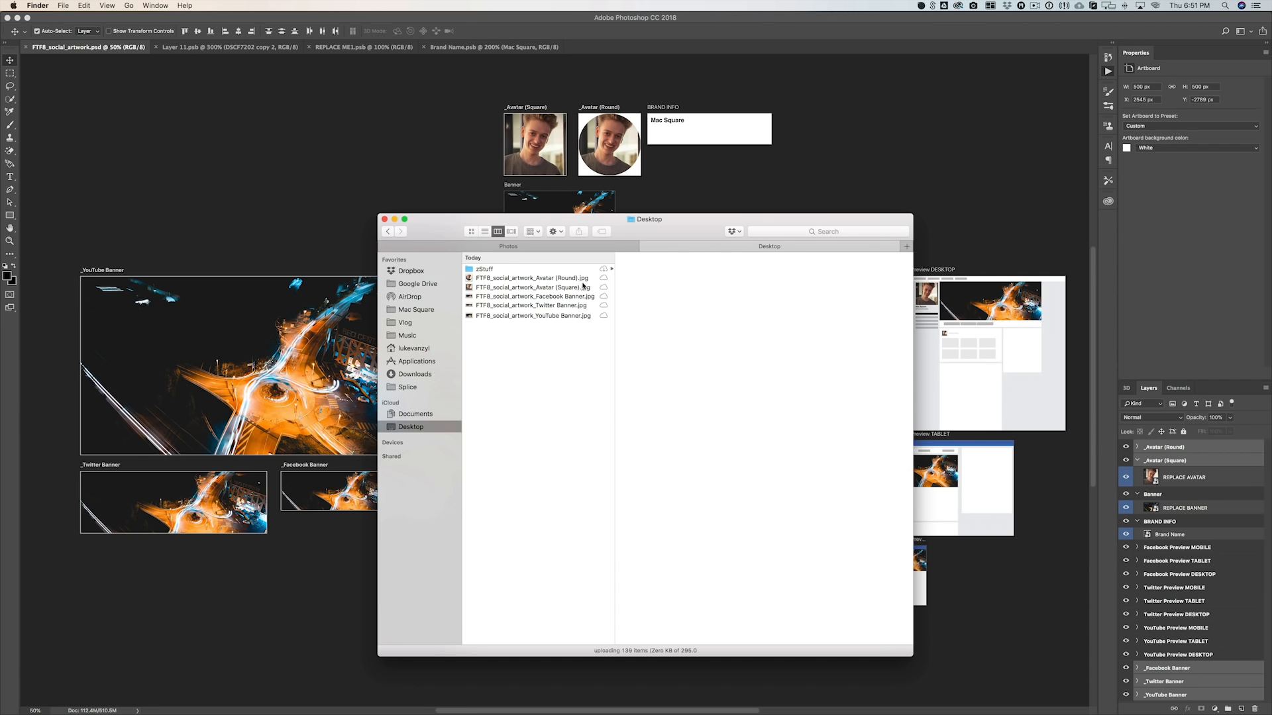
Step: Preview the exported Avatar (Round), Facebook Banner and YouTube Banner JPGs on the Desktop
click(527, 277)
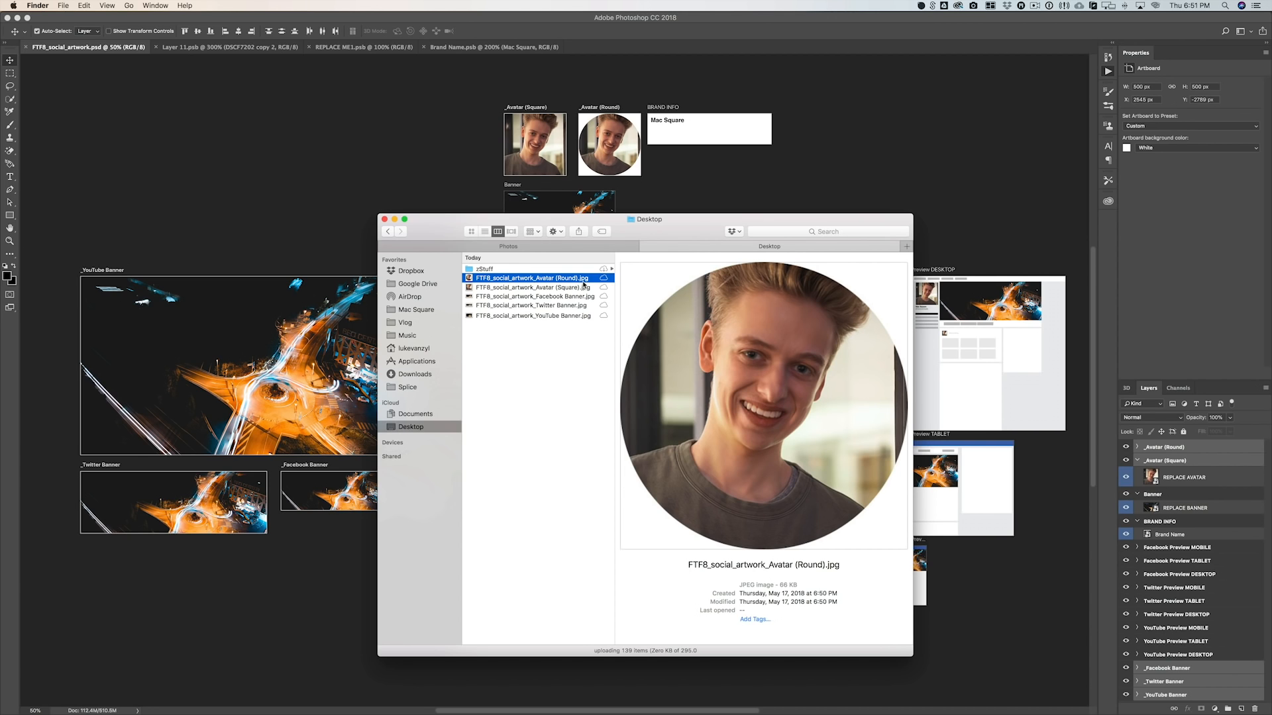
click(531, 295)
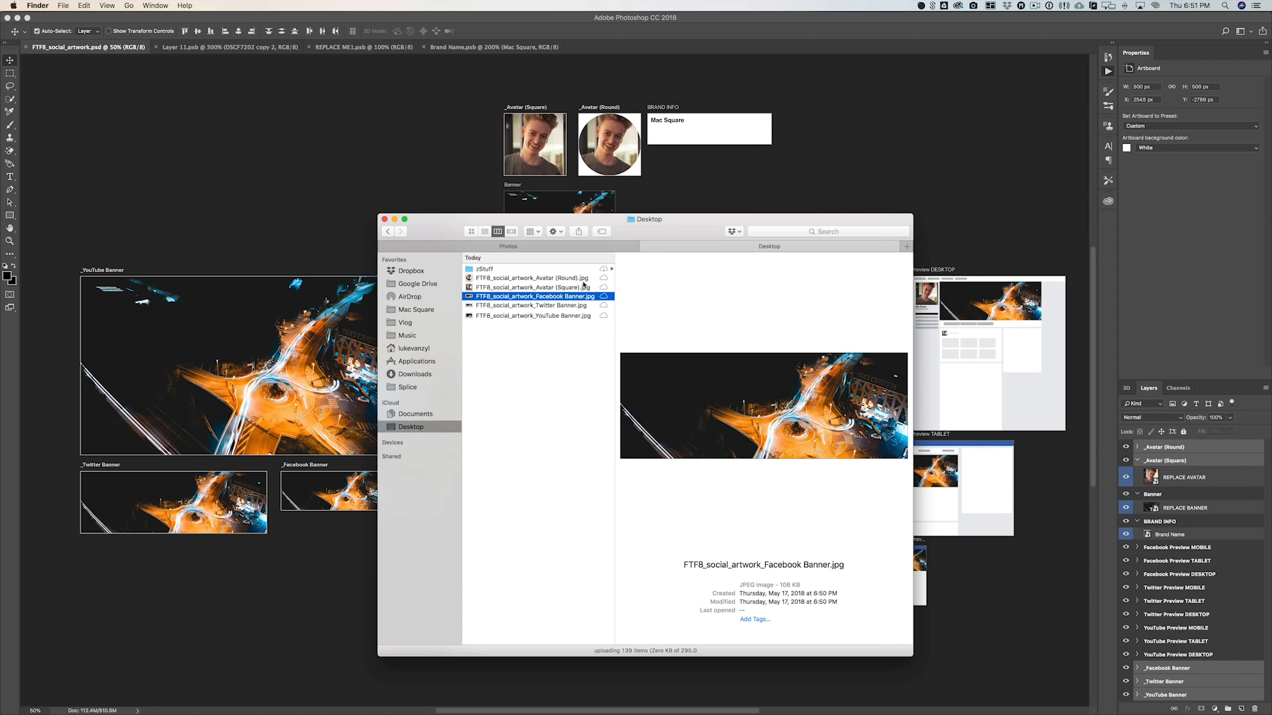
click(533, 315)
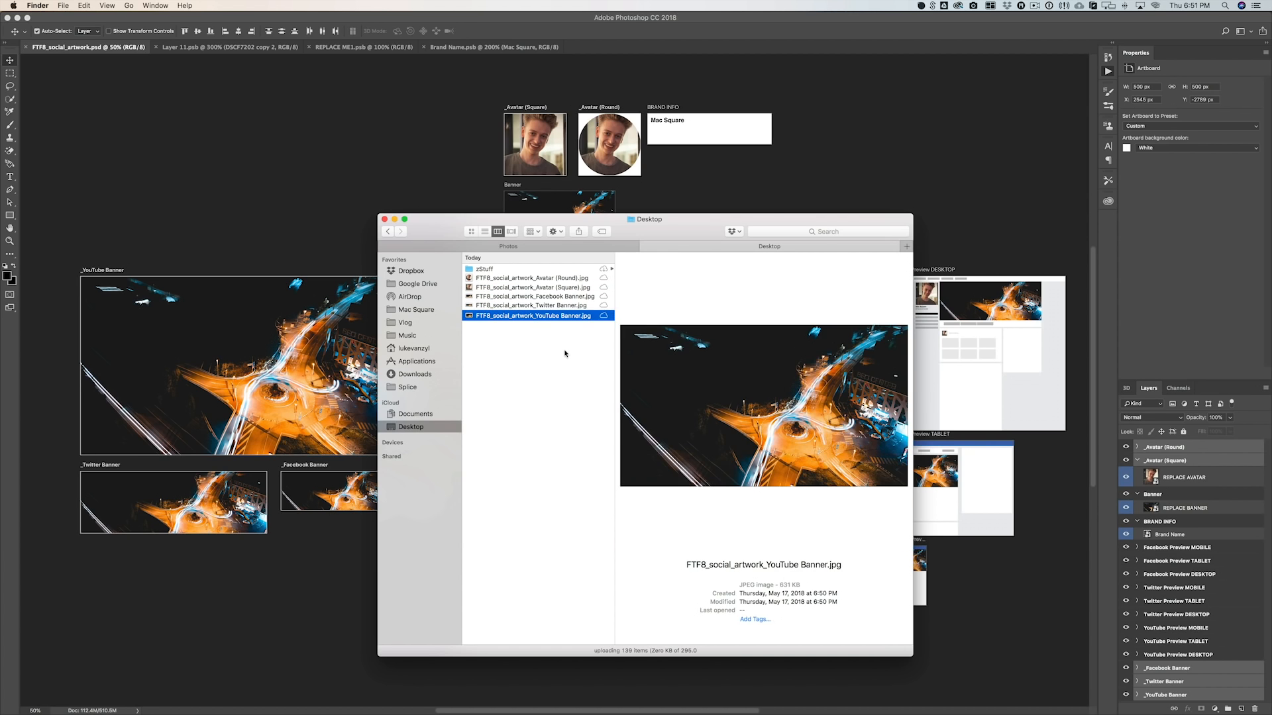